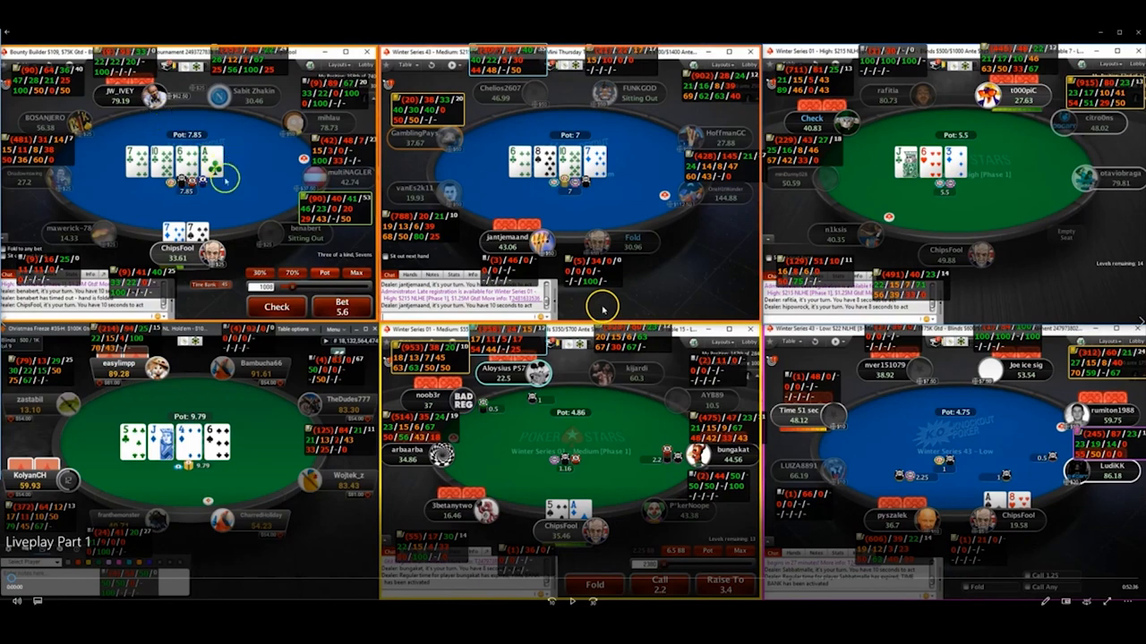
mouse_move(250, 235)
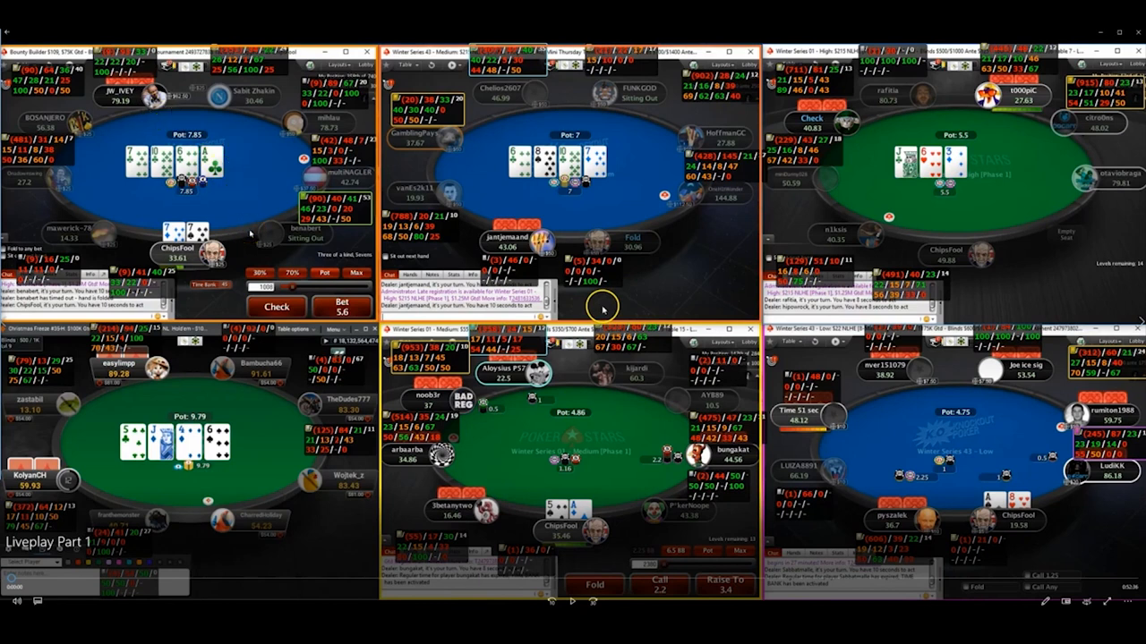
mouse_move(183, 198)
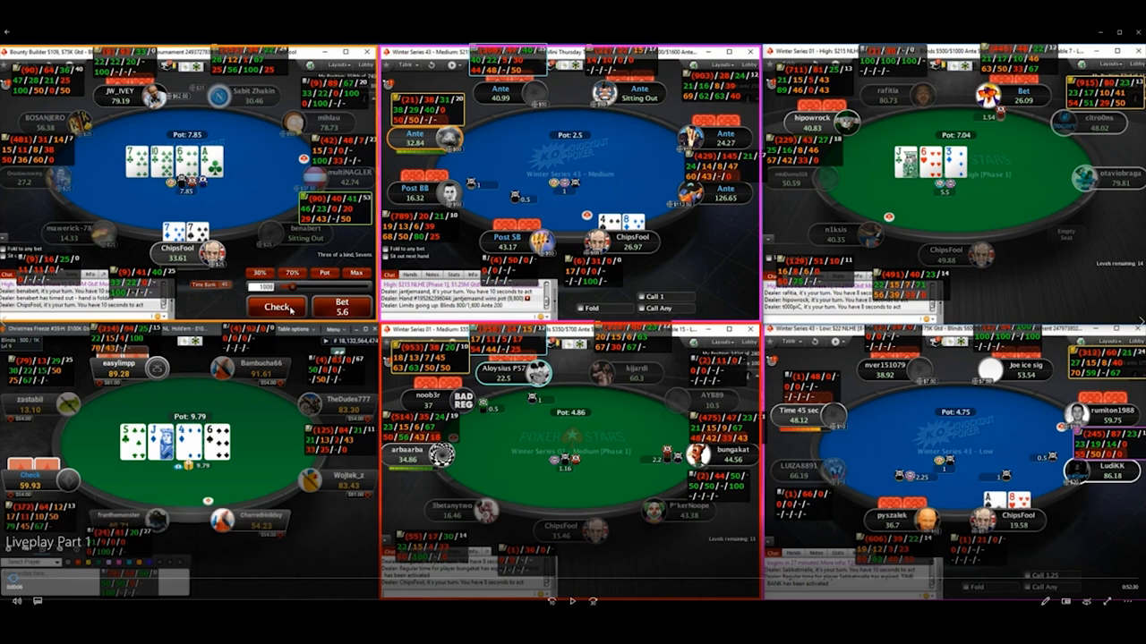
mouse_move(532, 498)
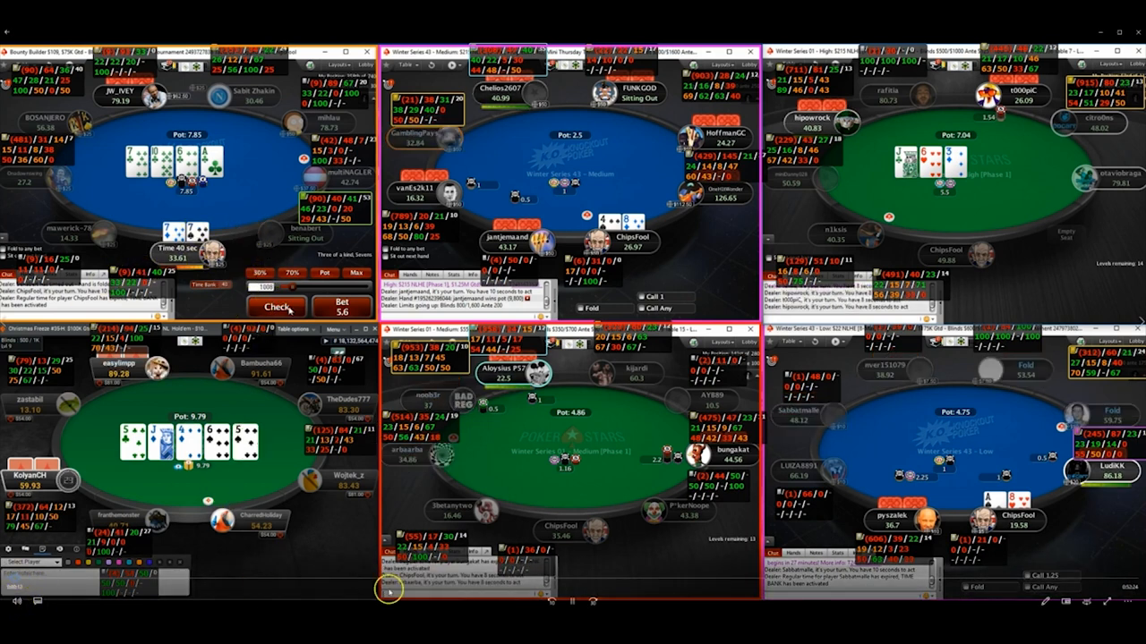
Act on the hand at the upper-left PokerStars table
click(278, 308)
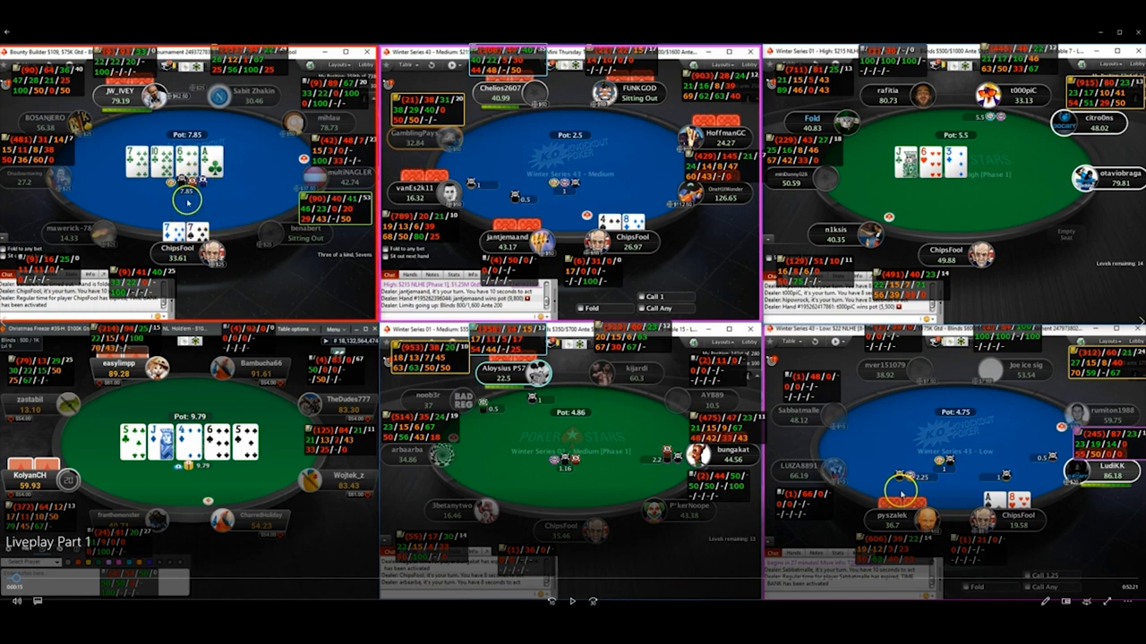
mouse_move(218, 200)
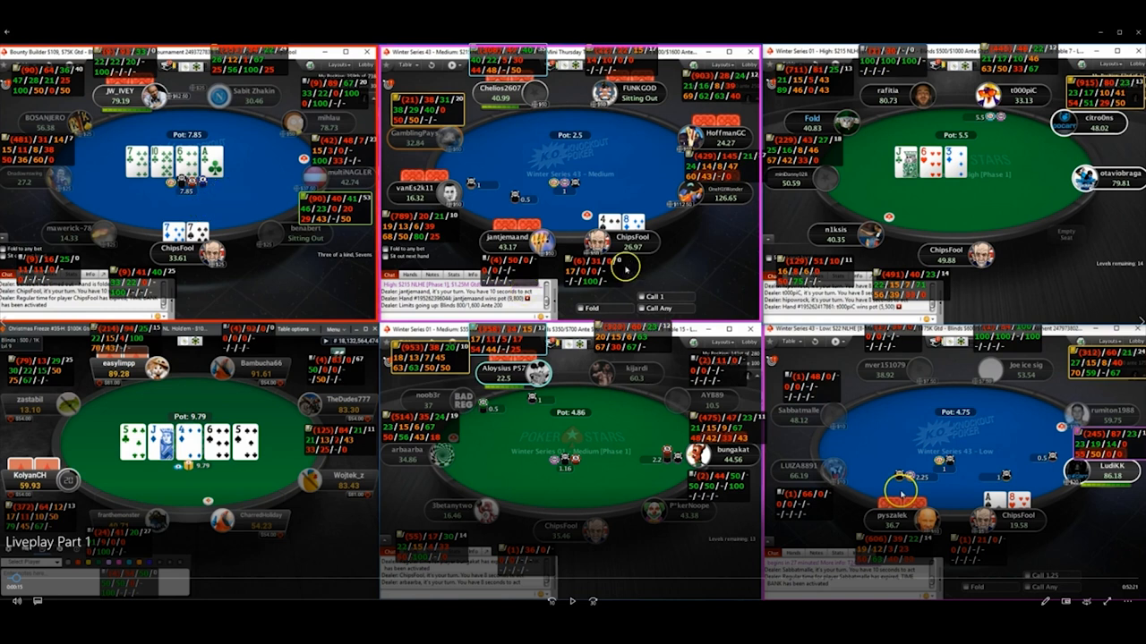
mouse_move(627, 269)
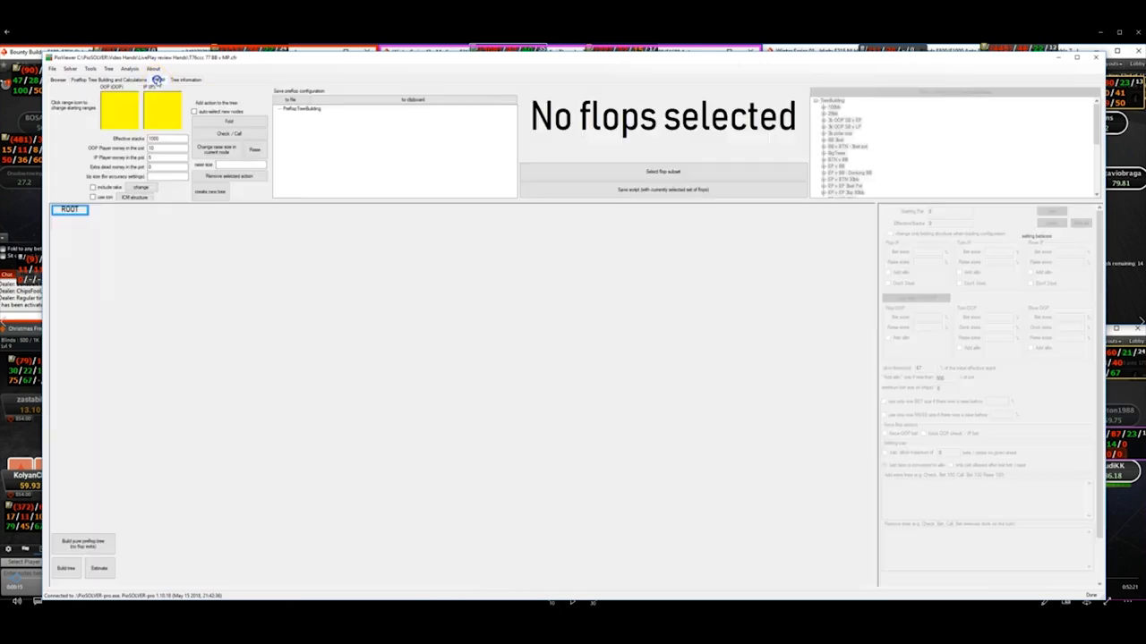
Show the per-combo bet sizes and check frequencies for suited eight-seven (87s)
click(129, 68)
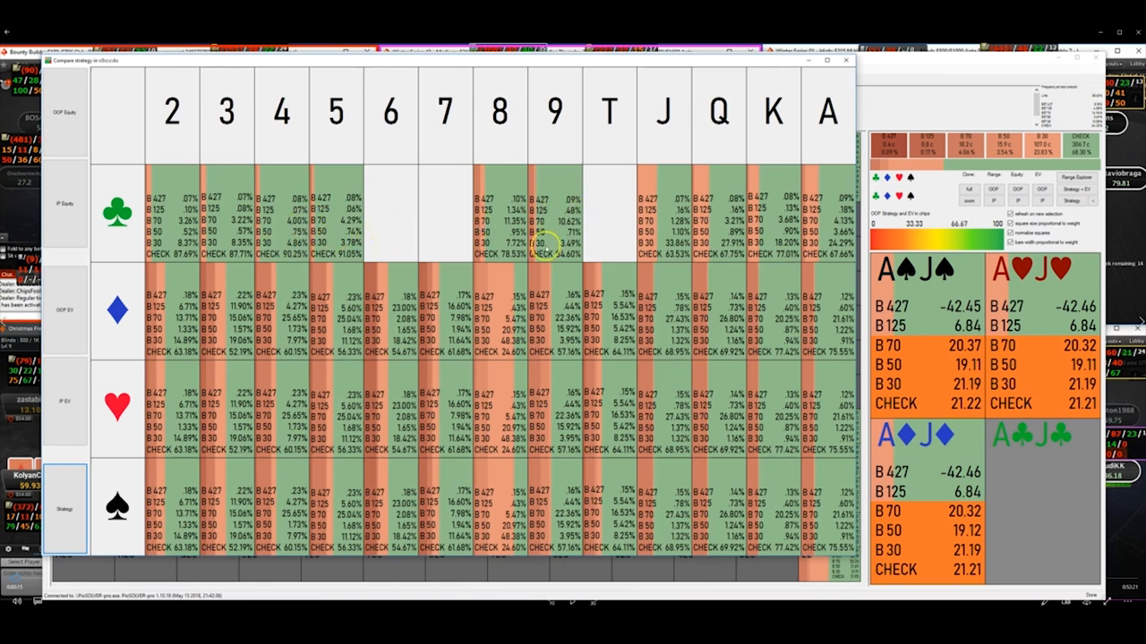
mouse_move(831, 231)
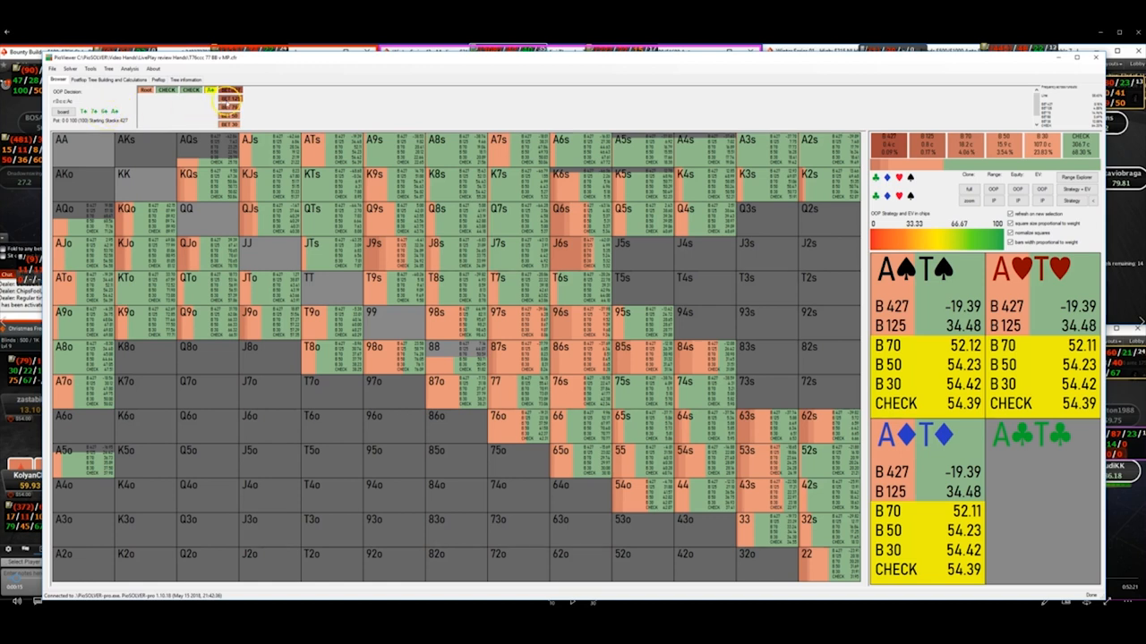
click(505, 374)
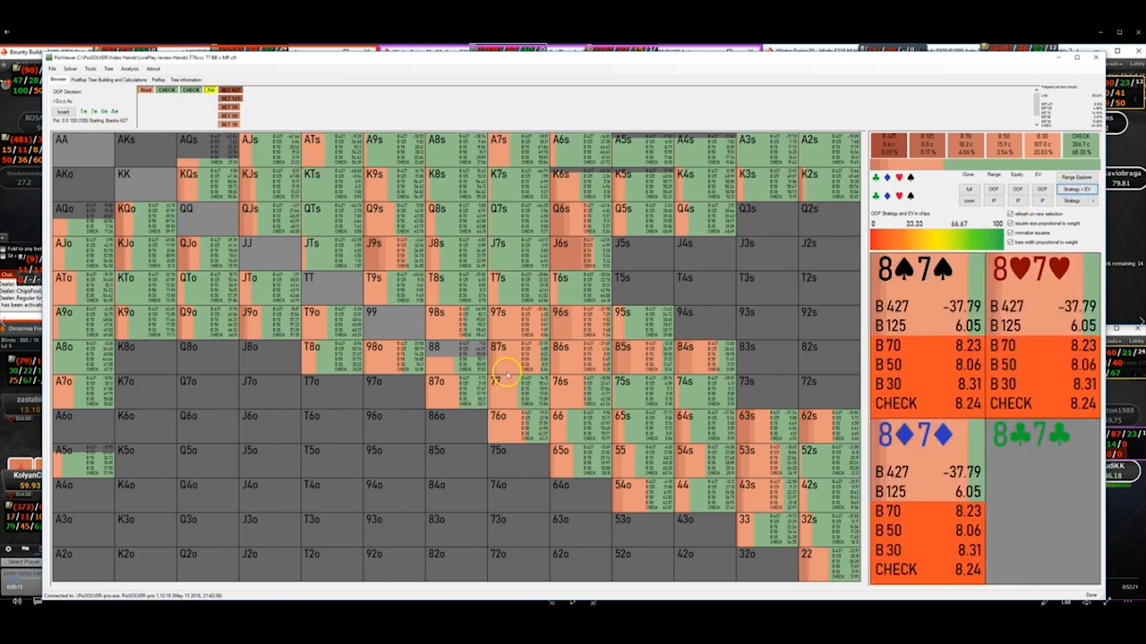
click(498, 383)
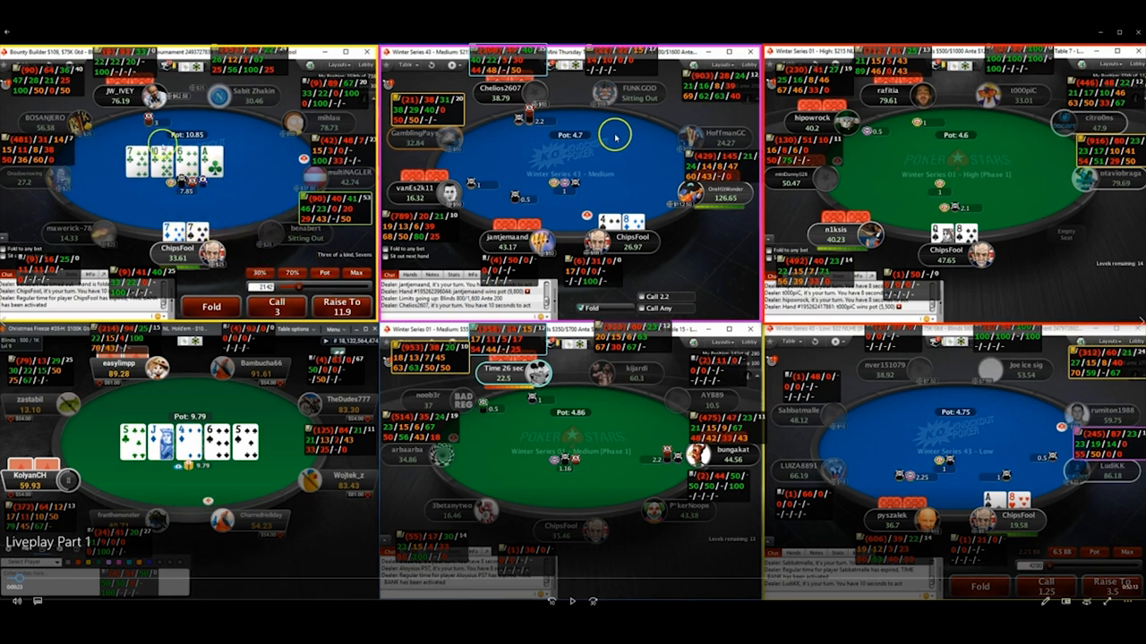
mouse_move(242, 204)
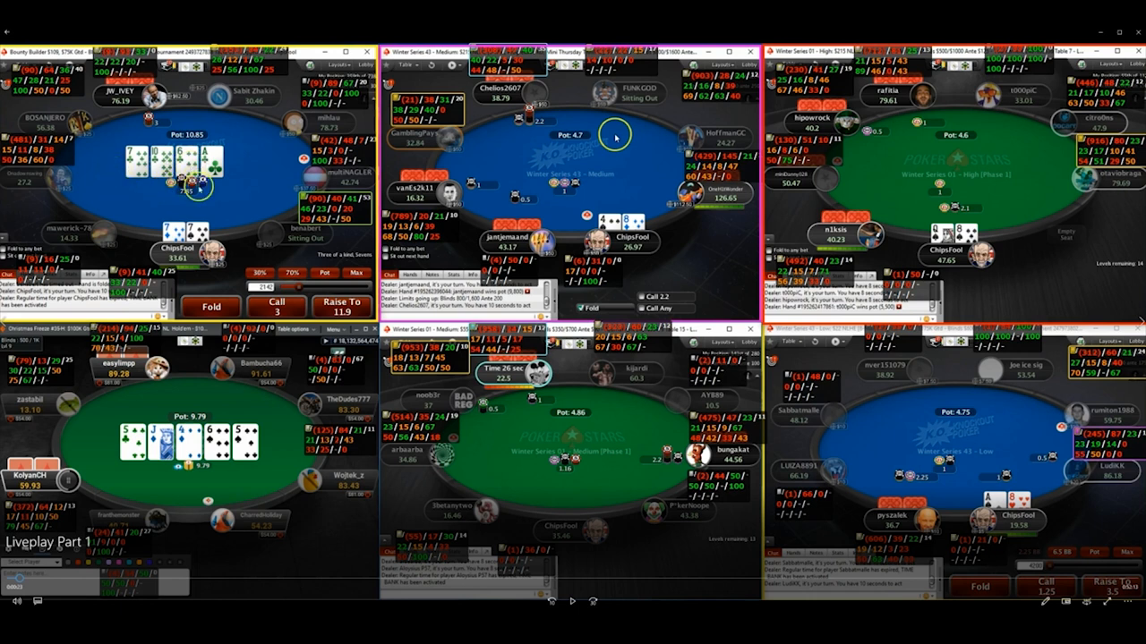
mouse_move(222, 203)
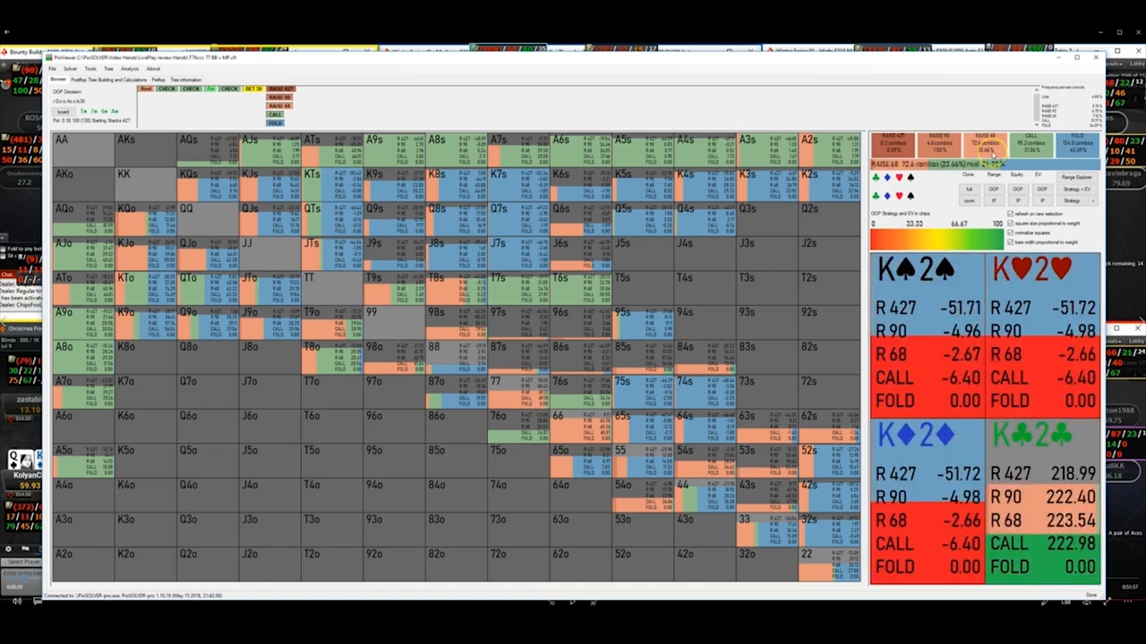
Select the suited ace-nine (A9s) cell to show its raise 427, raise 112, call and fold breakdown
click(558, 384)
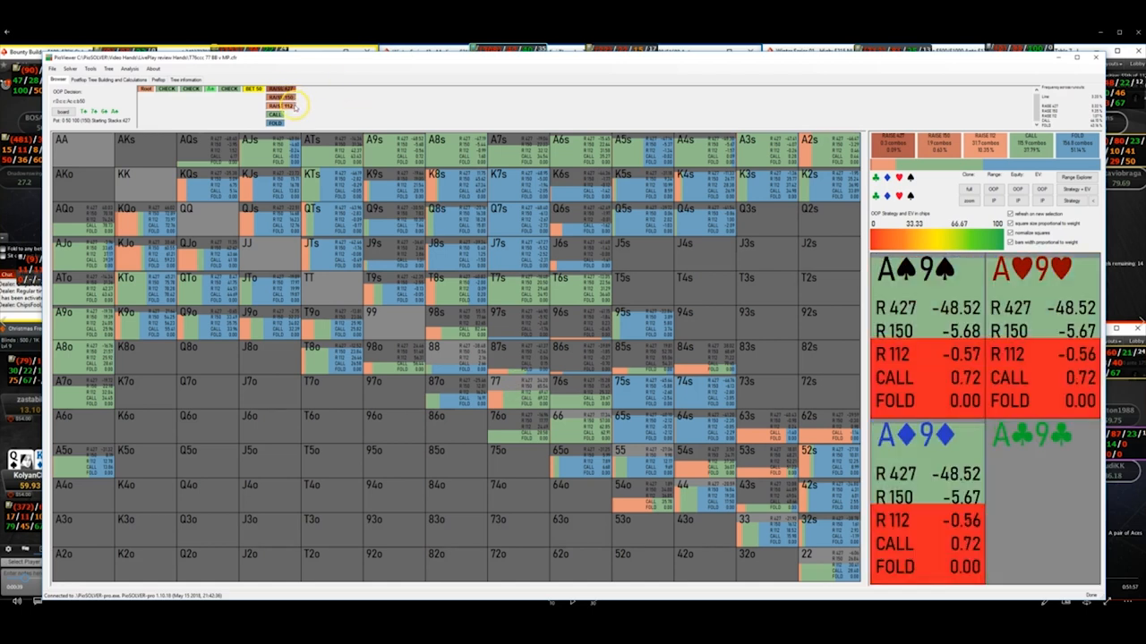
click(283, 105)
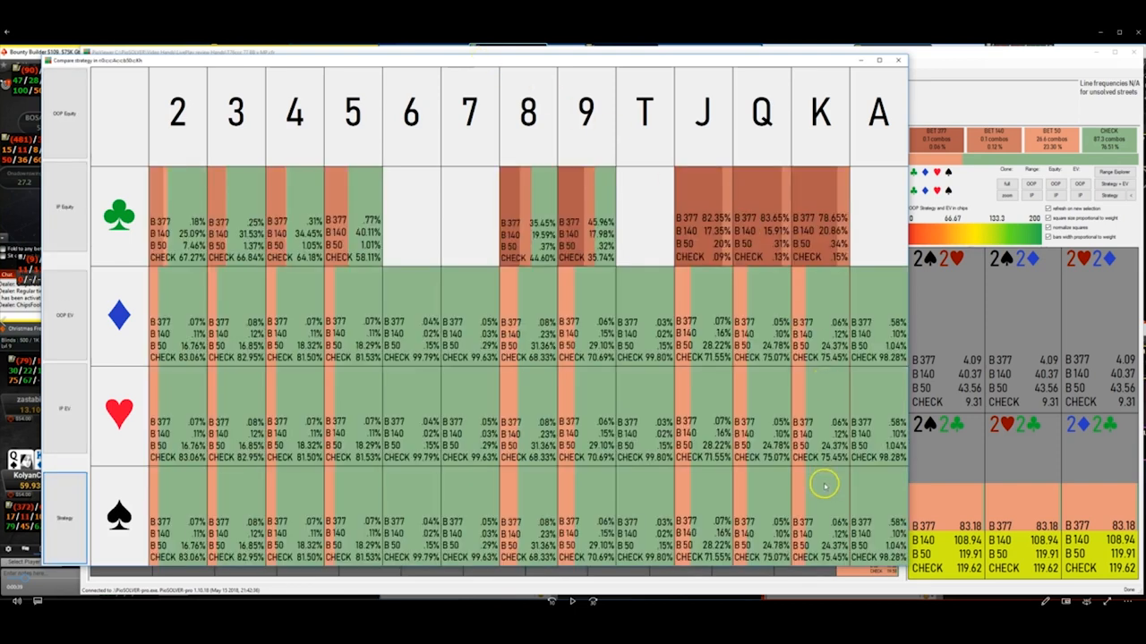
mouse_move(451, 64)
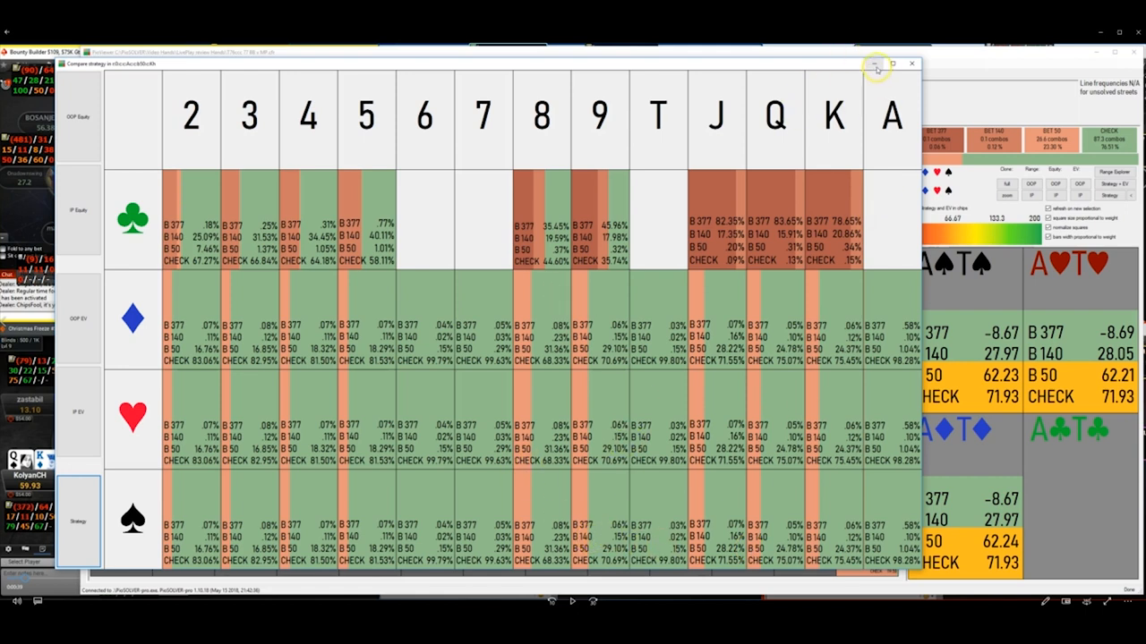
mouse_move(877, 68)
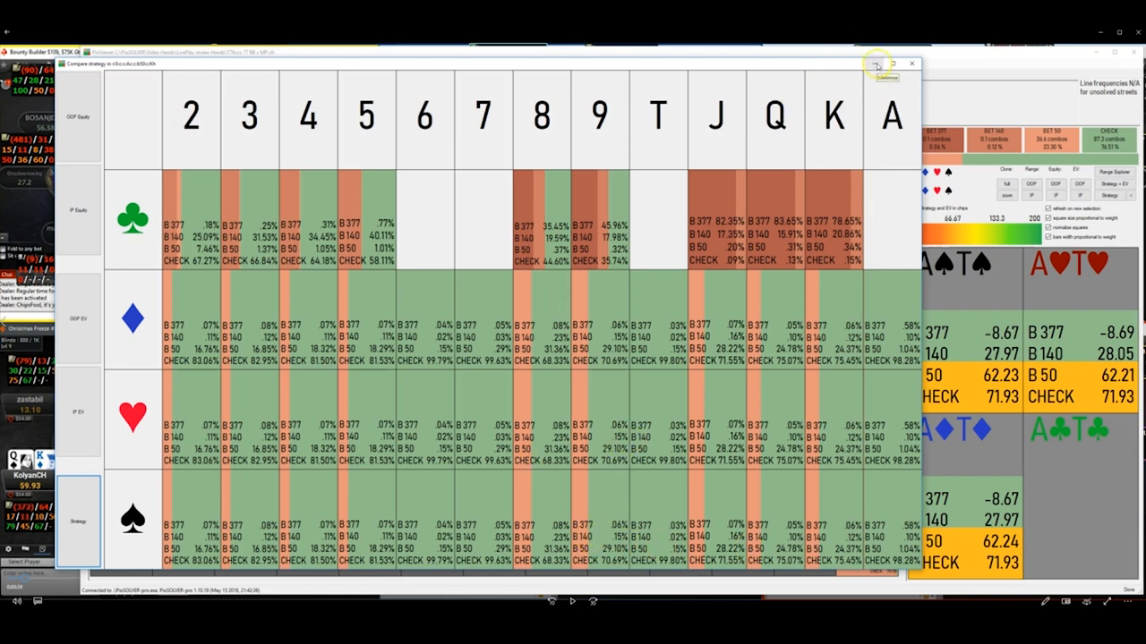
Close the turn-card comparison window, returning to the Ace-Ten suited combo grid
click(911, 63)
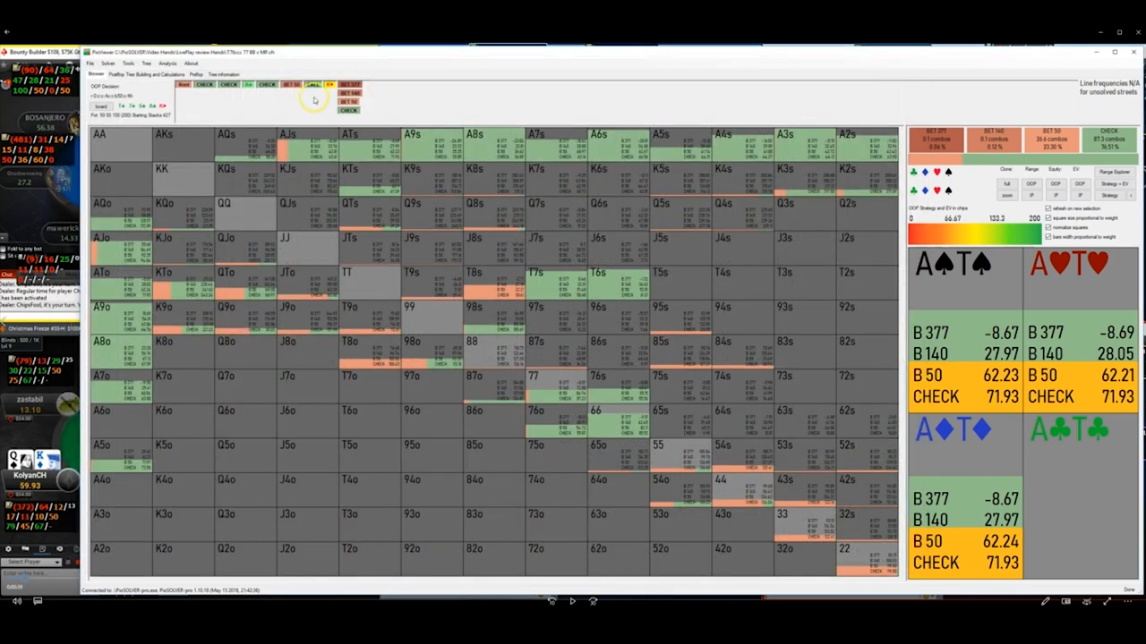